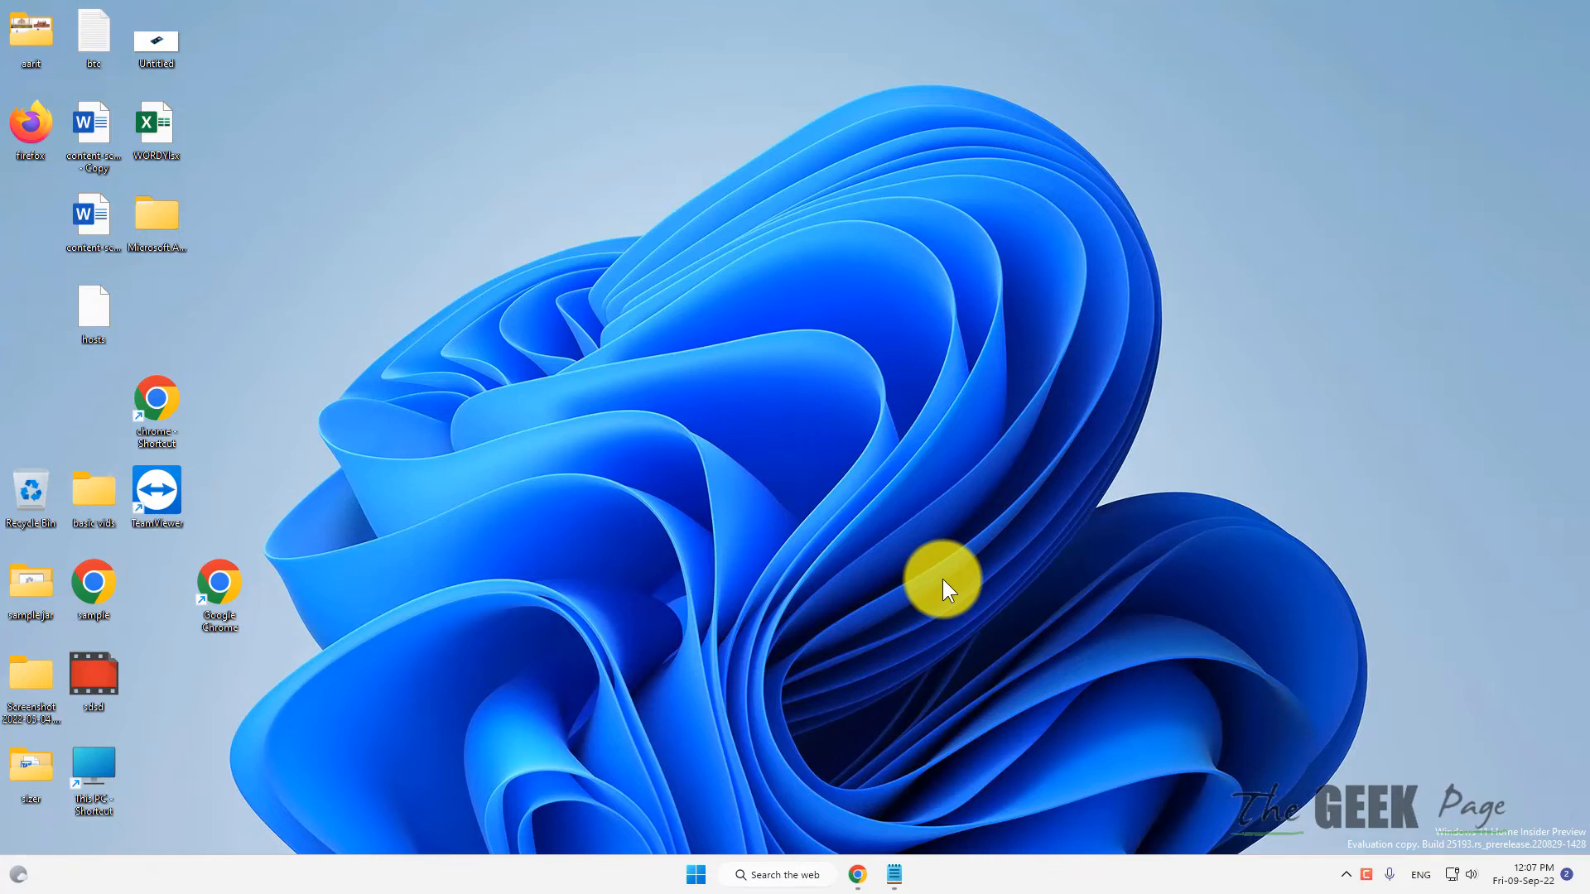
{"action": "mouse_move", "coordinate": [868, 593]}
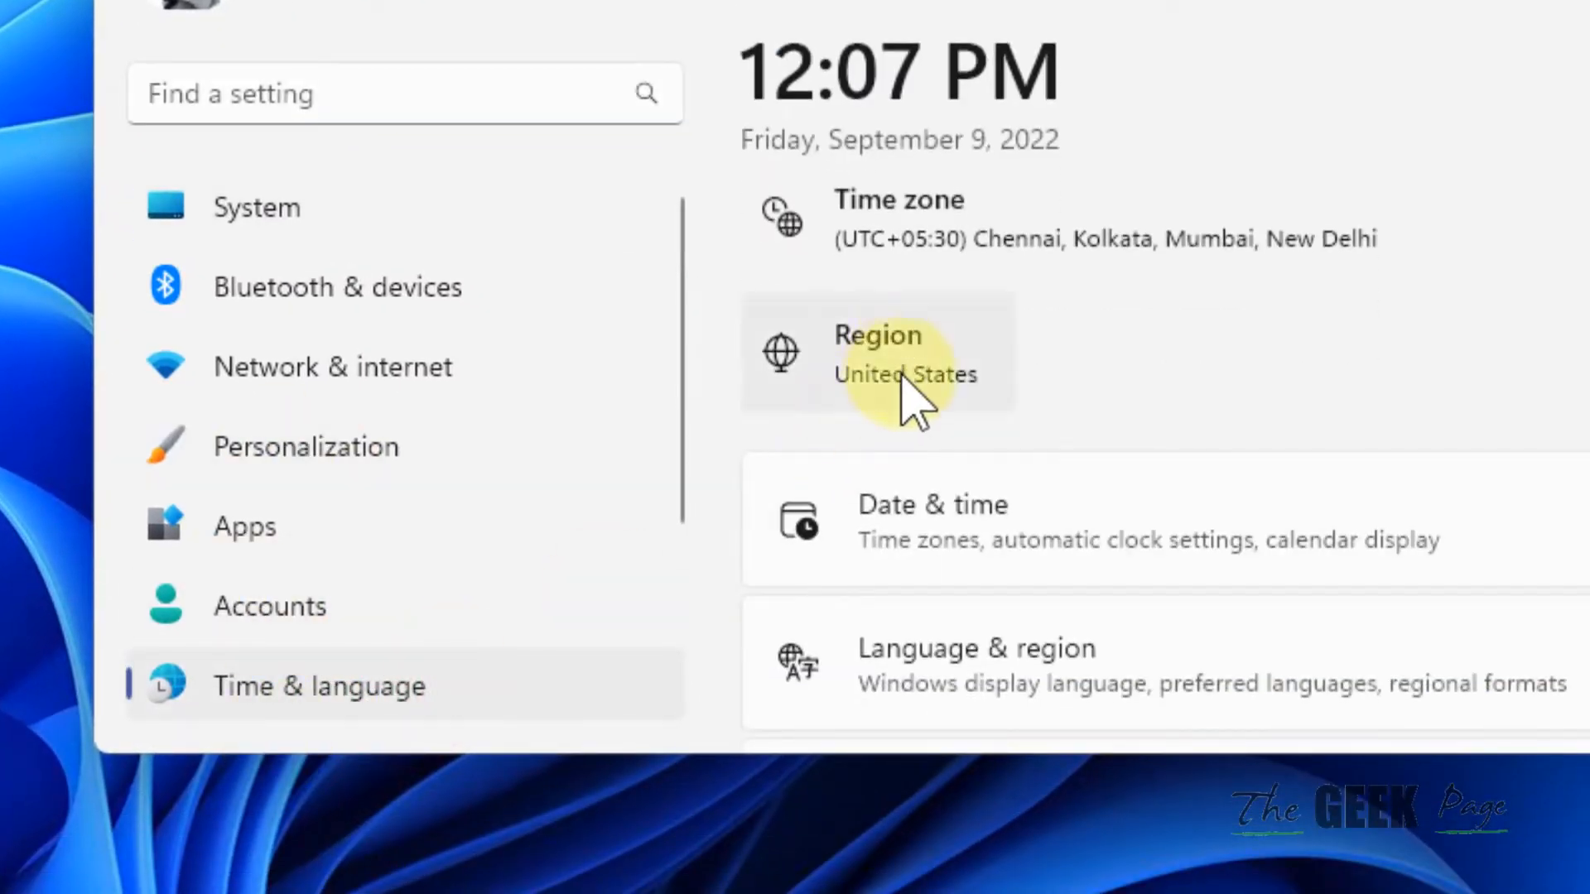
Go to Date & time in Settings, then launch the classic panel via Run with TIMEDATE.CPL
{"action": "scroll", "scroll_direction": "down", "scroll_amount": 3}
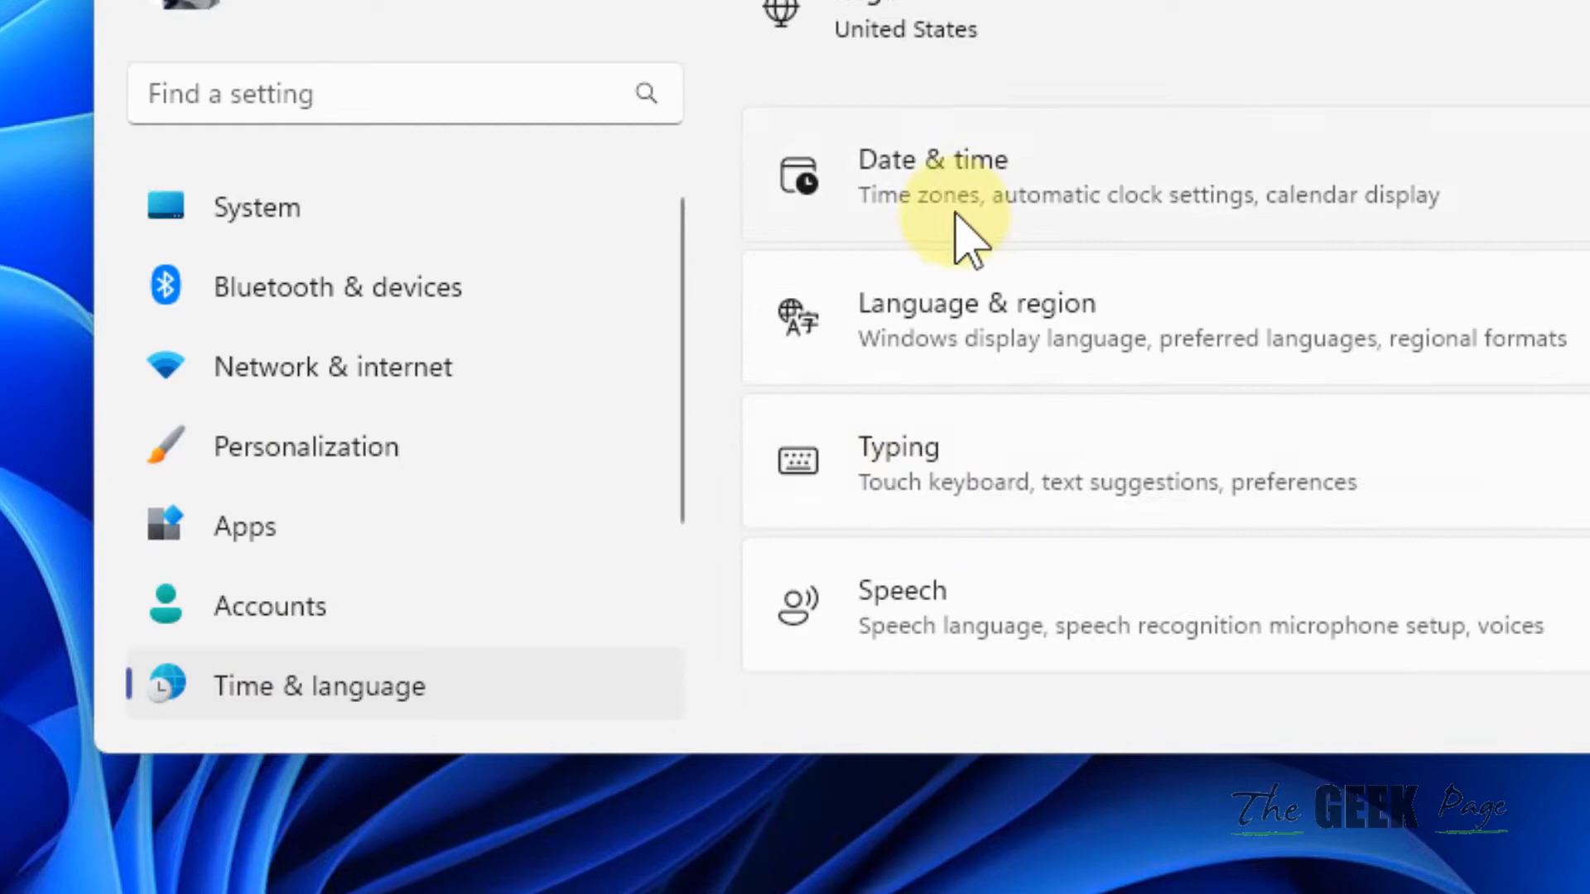
{"action": "left_click", "coordinate": [931, 175]}
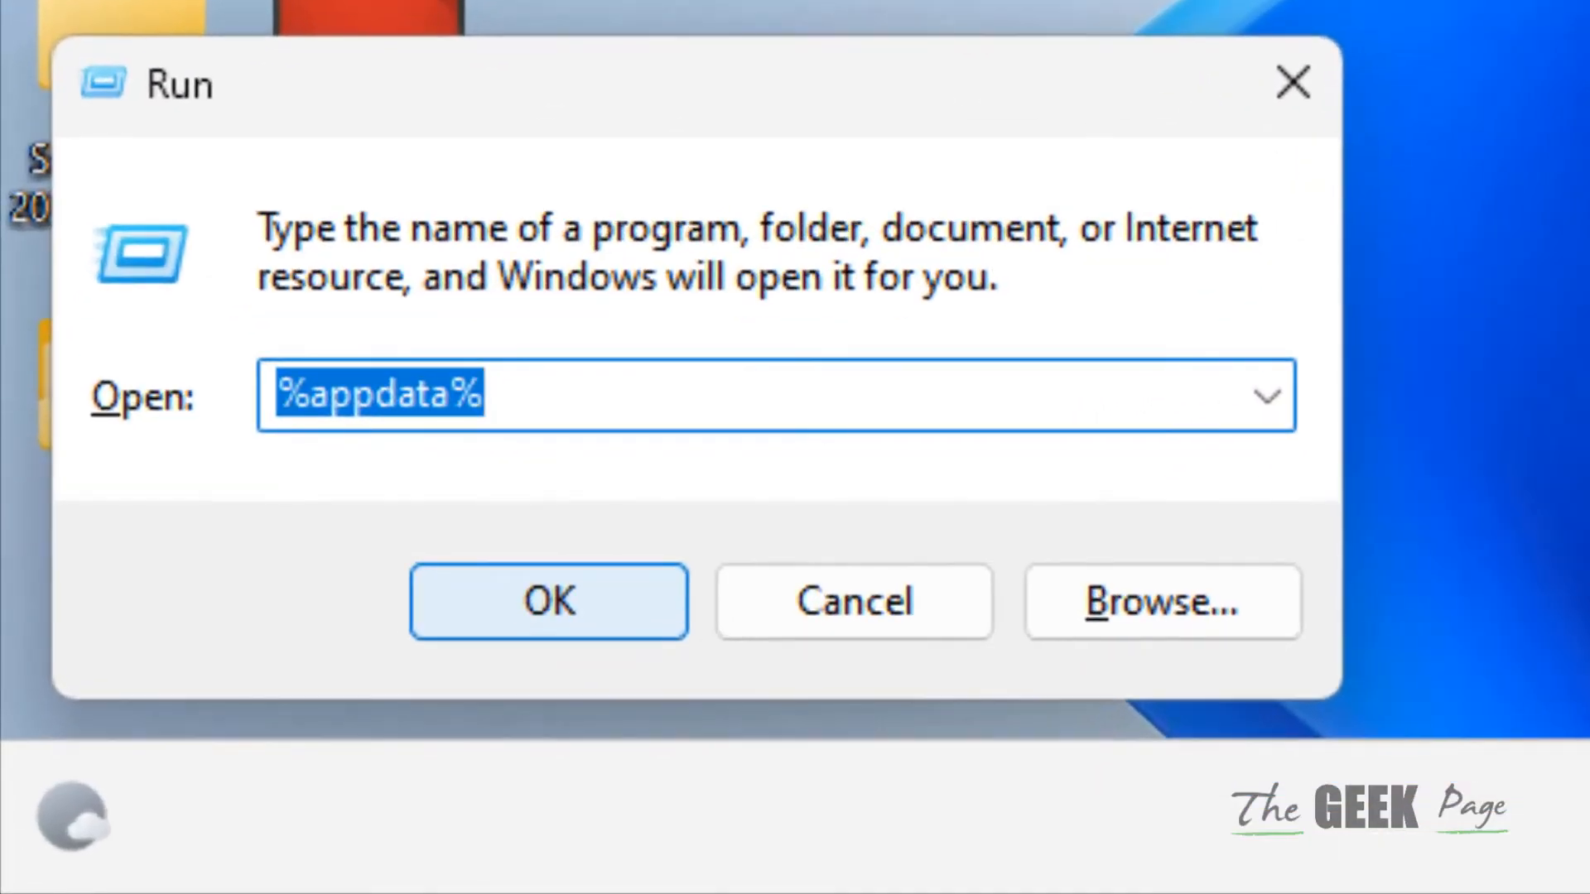
{"action": "type", "text": "TIMEDATE.CPL"}
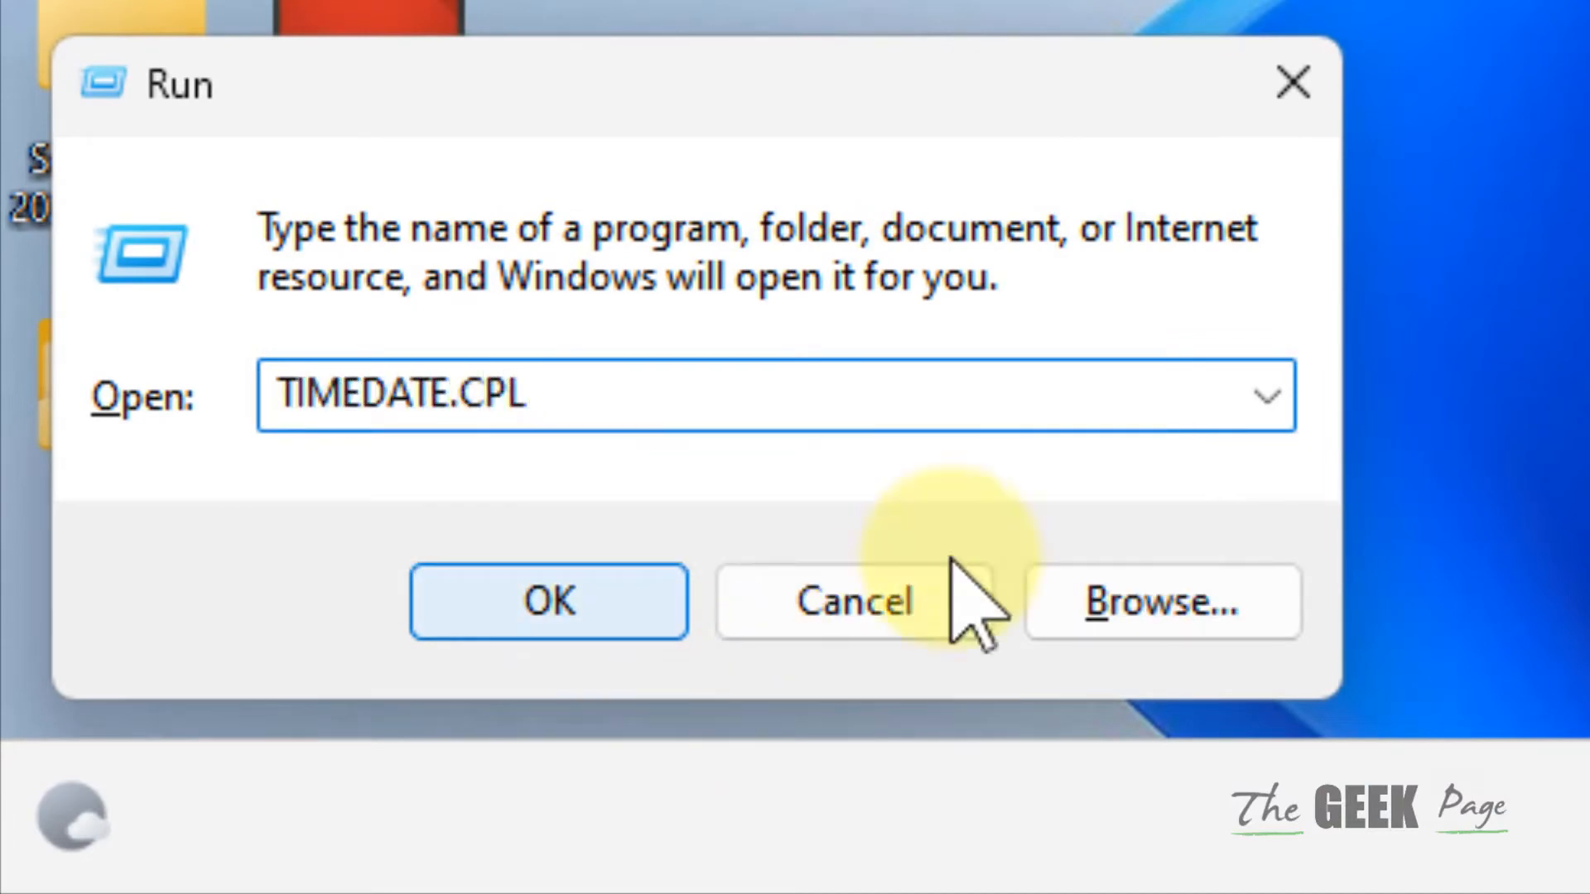
{"action": "left_click", "coordinate": [549, 600]}
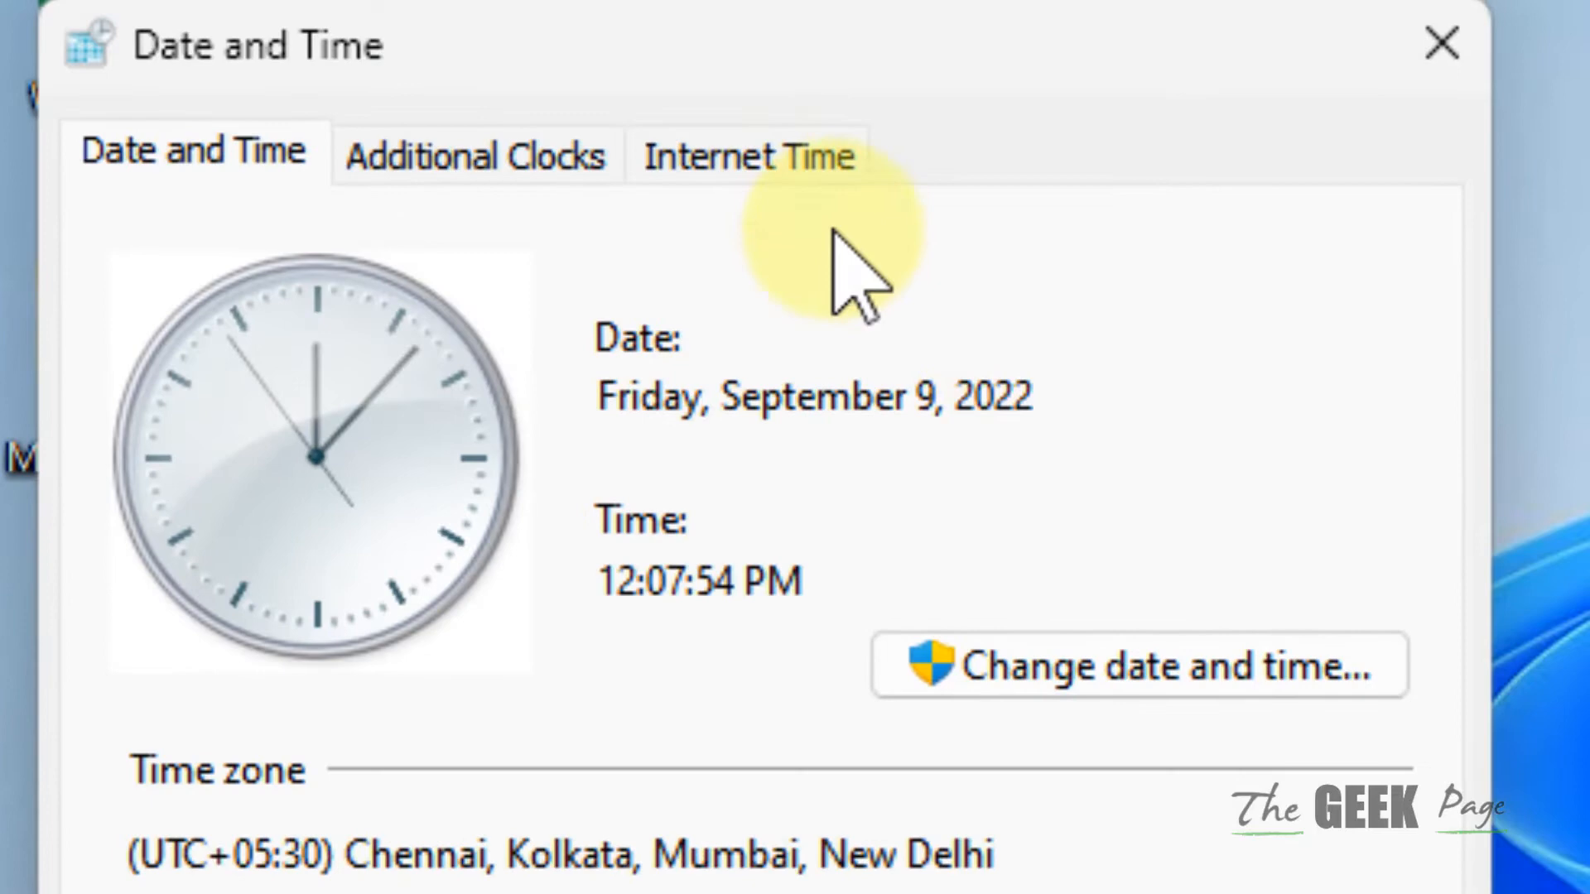
Enable internet time sync with time.nist.gov, update the clock now and accept the settings
{"action": "left_click", "coordinate": [746, 155]}
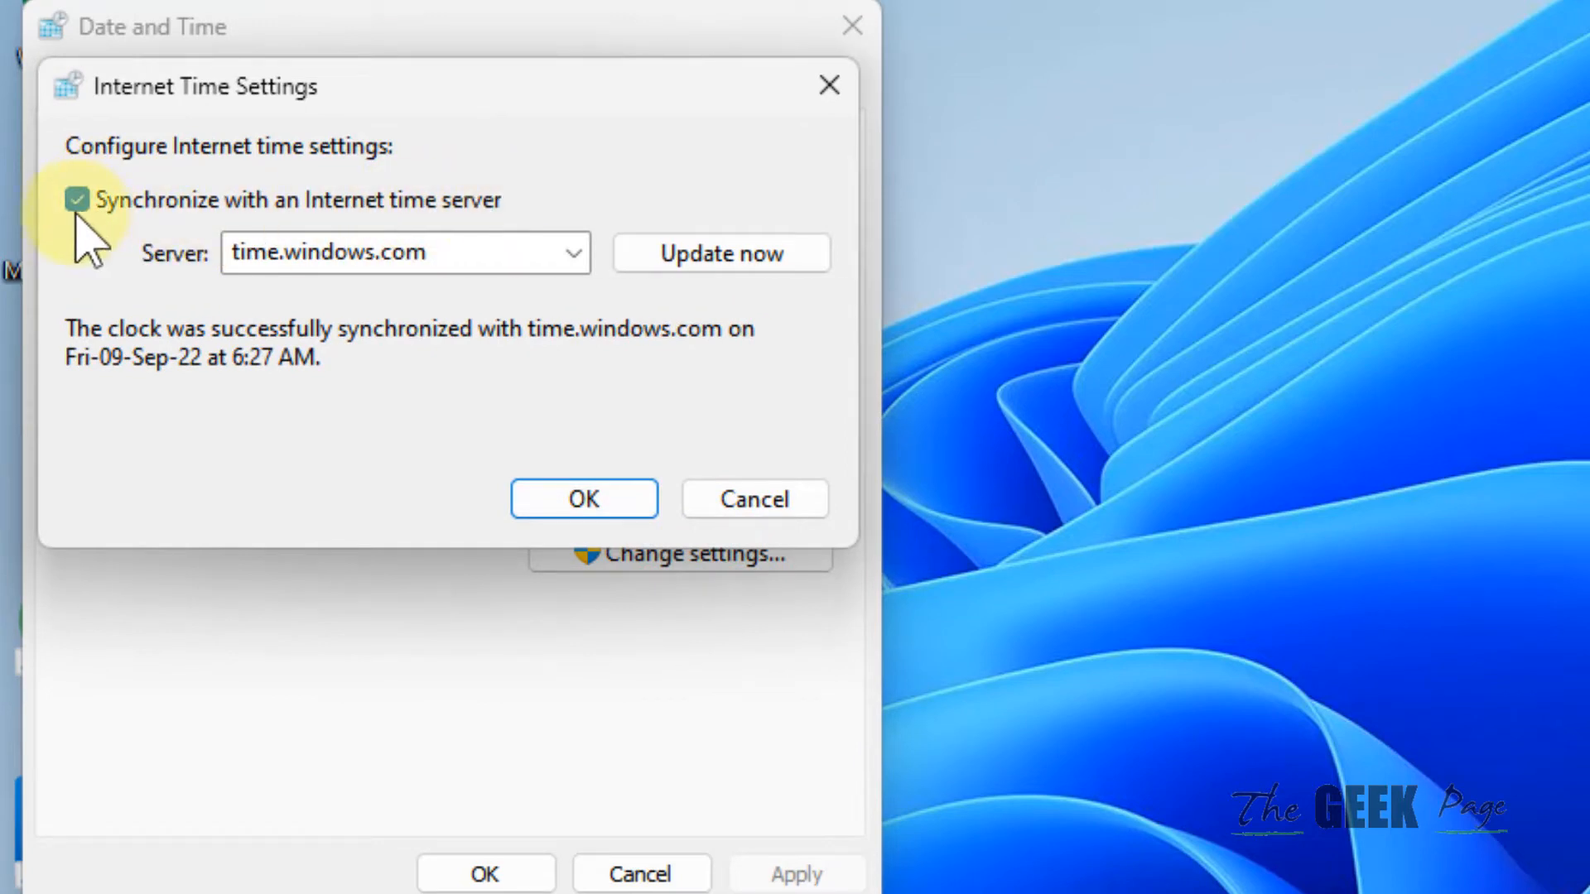
{"action": "left_click", "coordinate": [722, 253]}
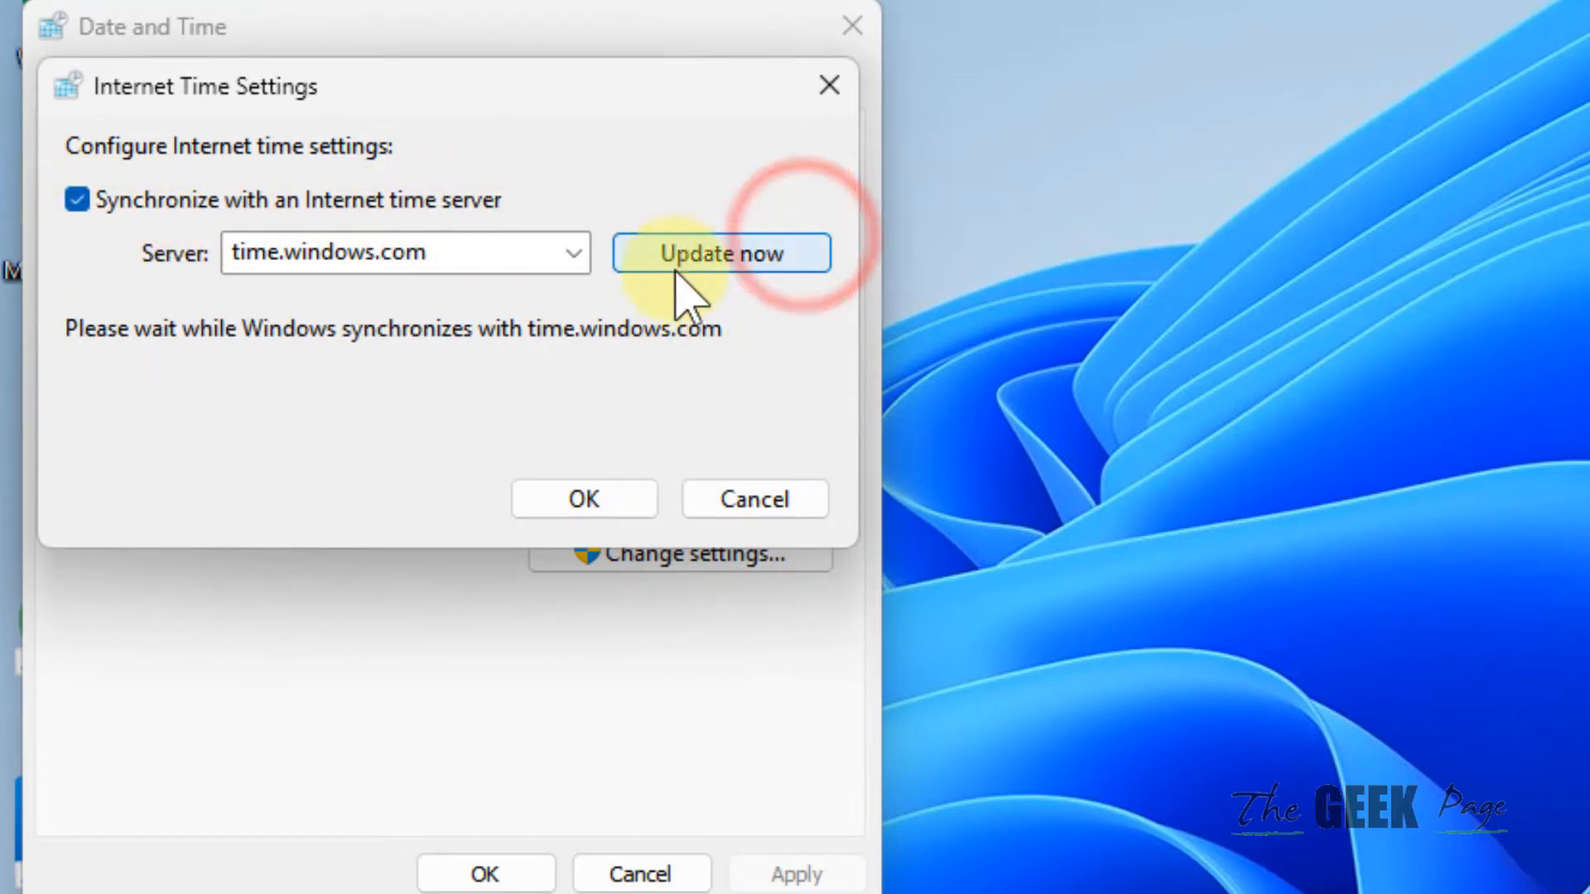
{"action": "left_click", "coordinate": [721, 253]}
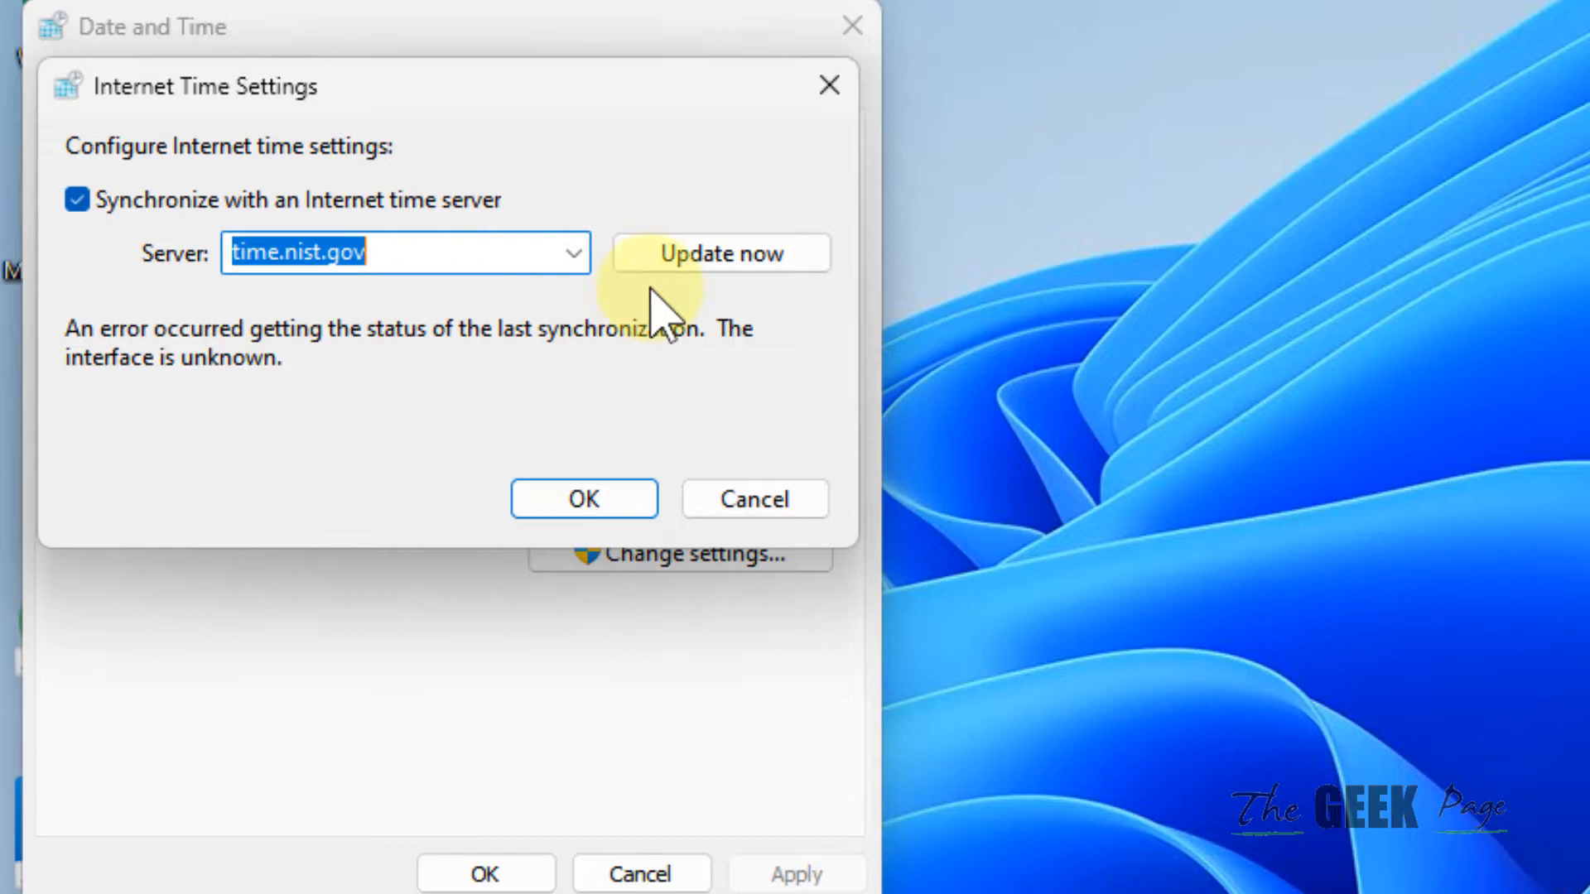
{"action": "left_click", "coordinate": [721, 252]}
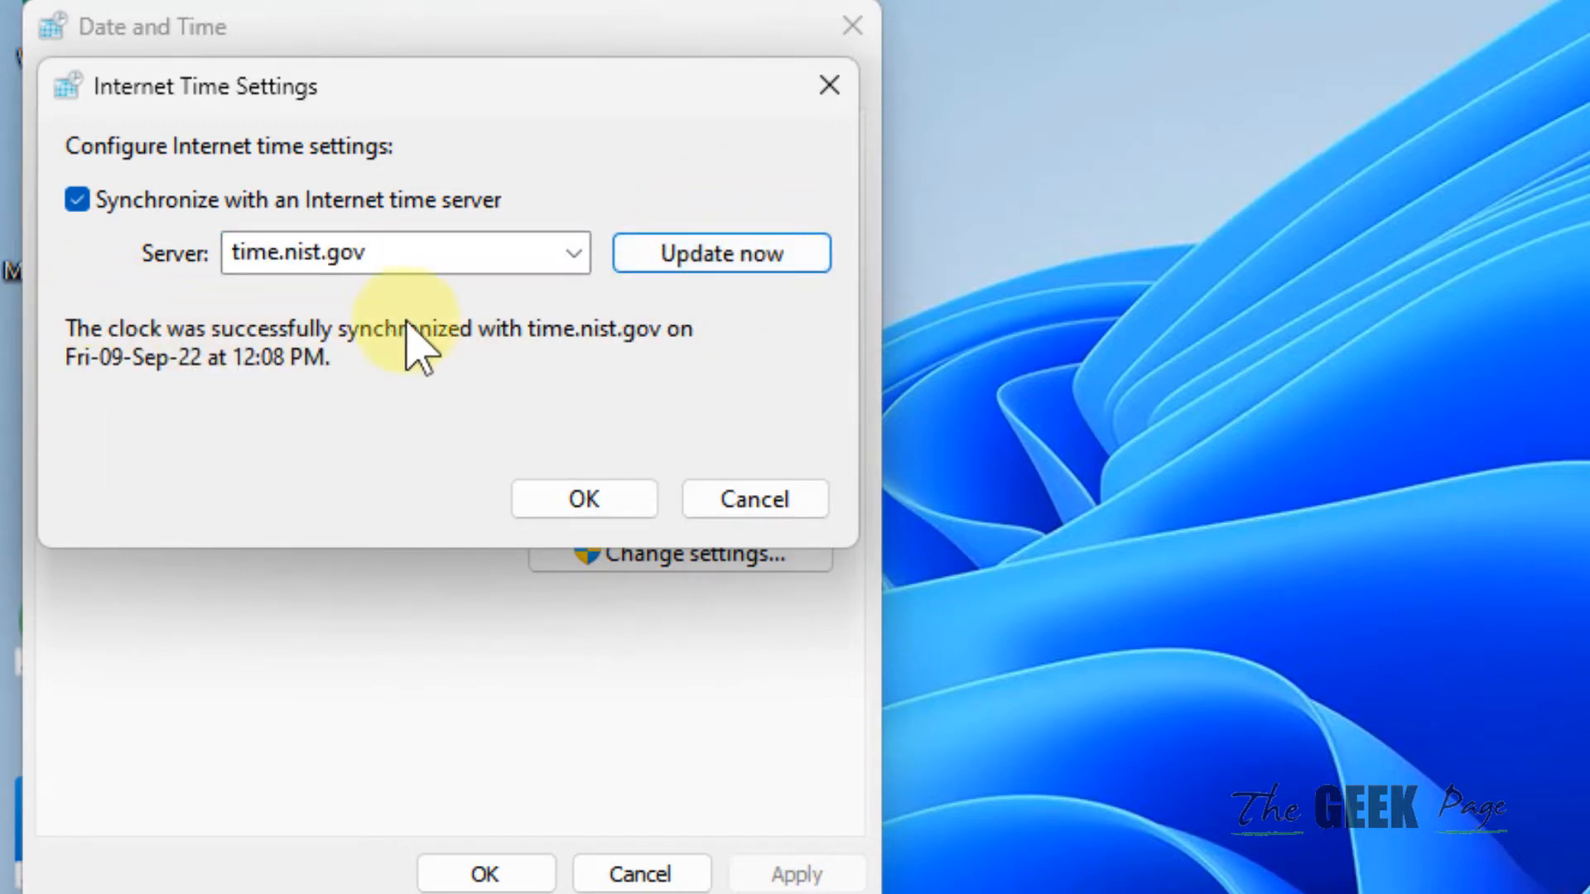
{"action": "left_click", "coordinate": [583, 498]}
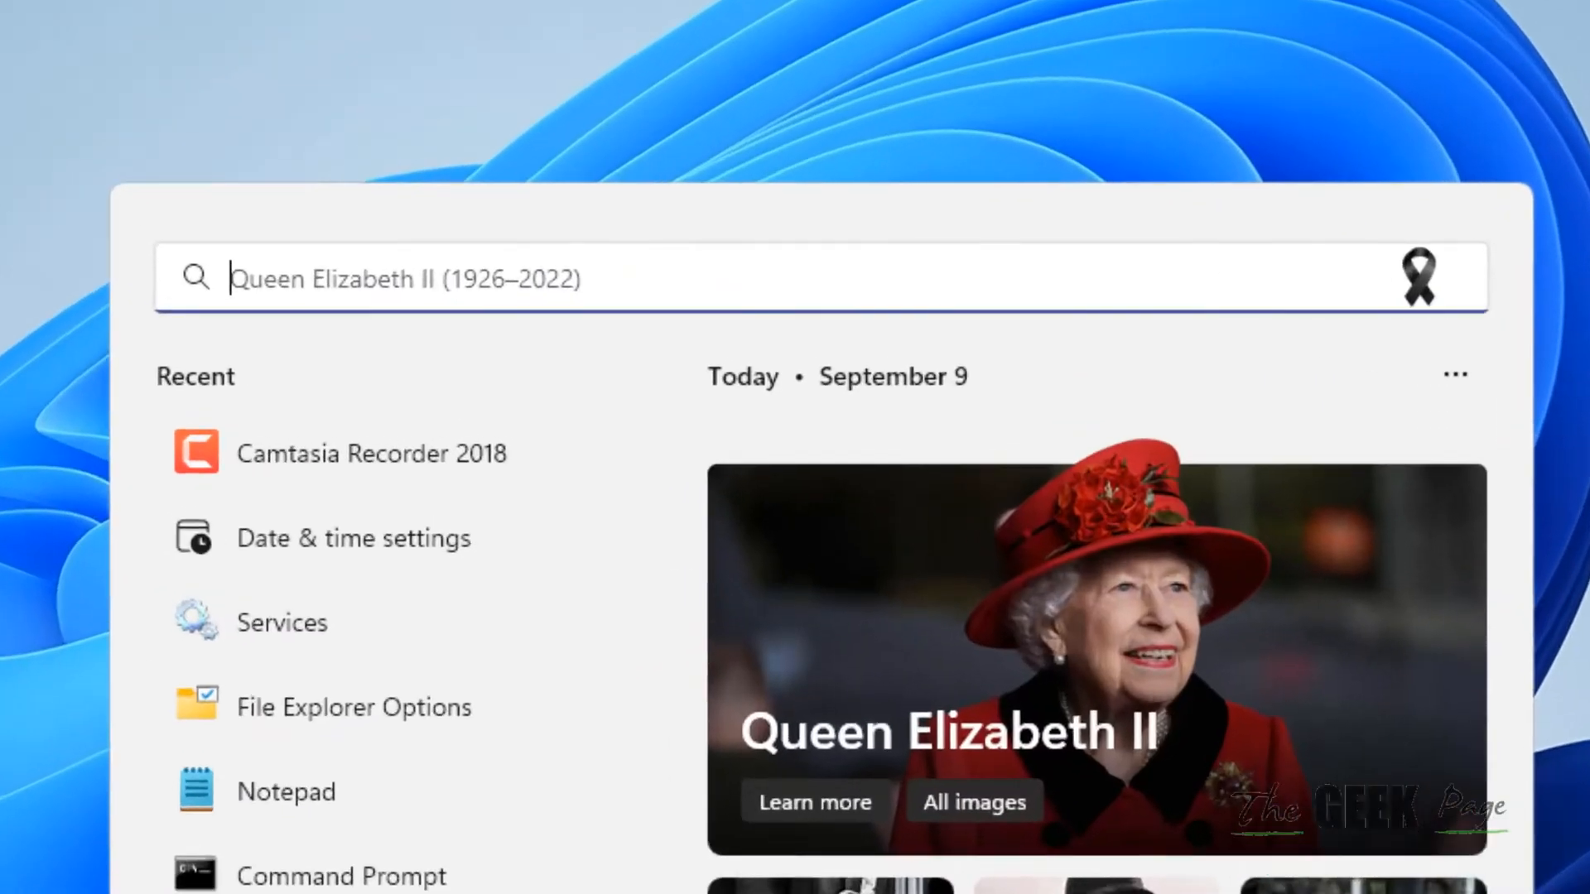
Search Start for SERVICES and launch the Services app
{"action": "type", "text": "SERVICES"}
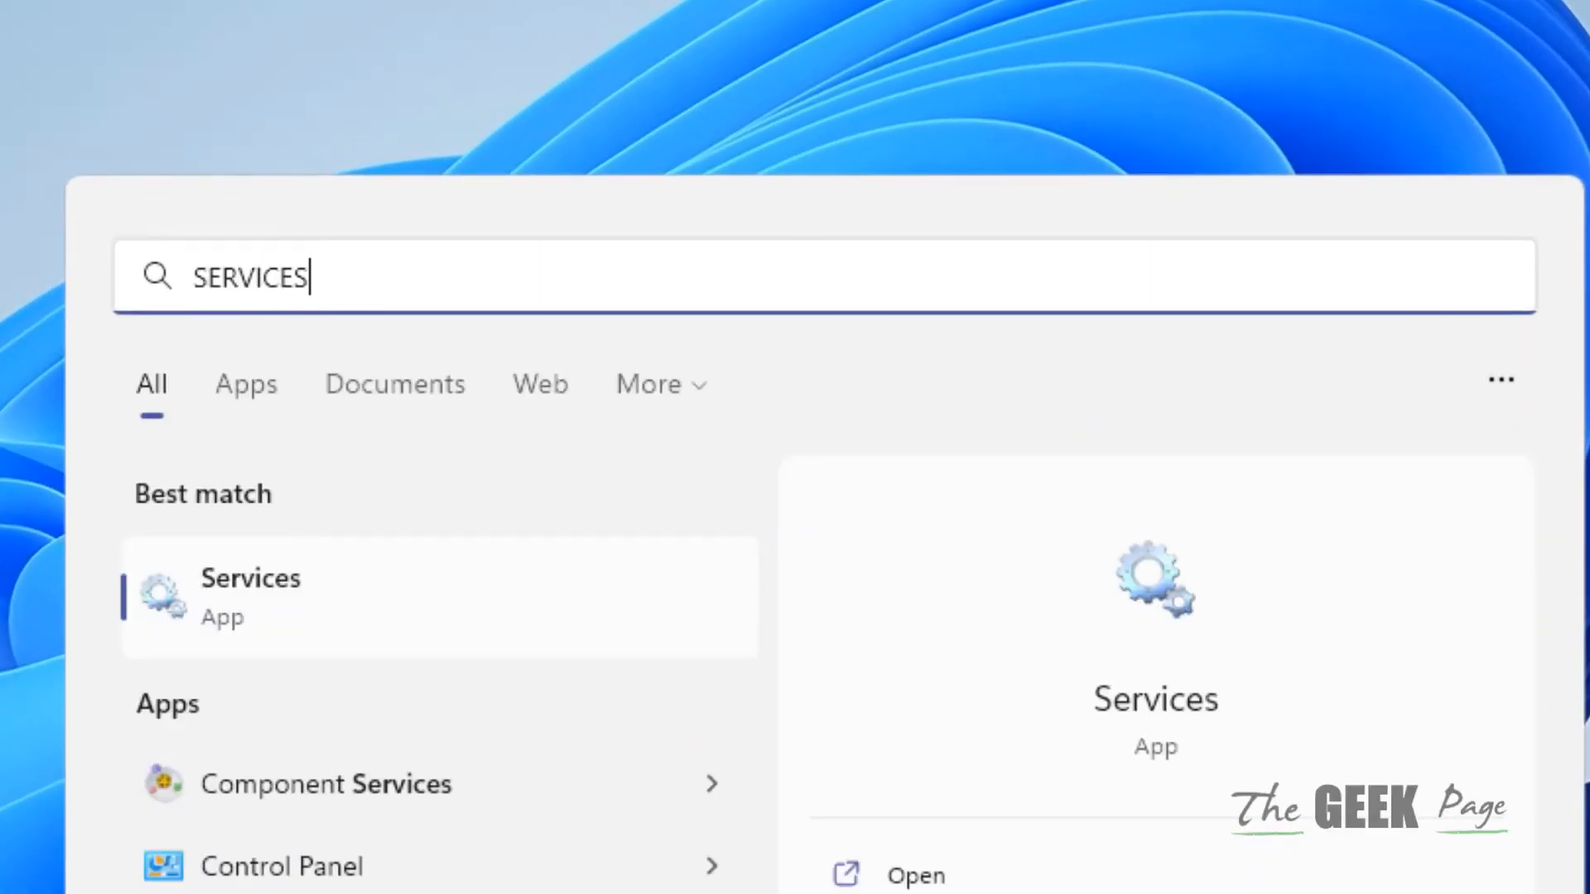
{"action": "left_click", "coordinate": [249, 596]}
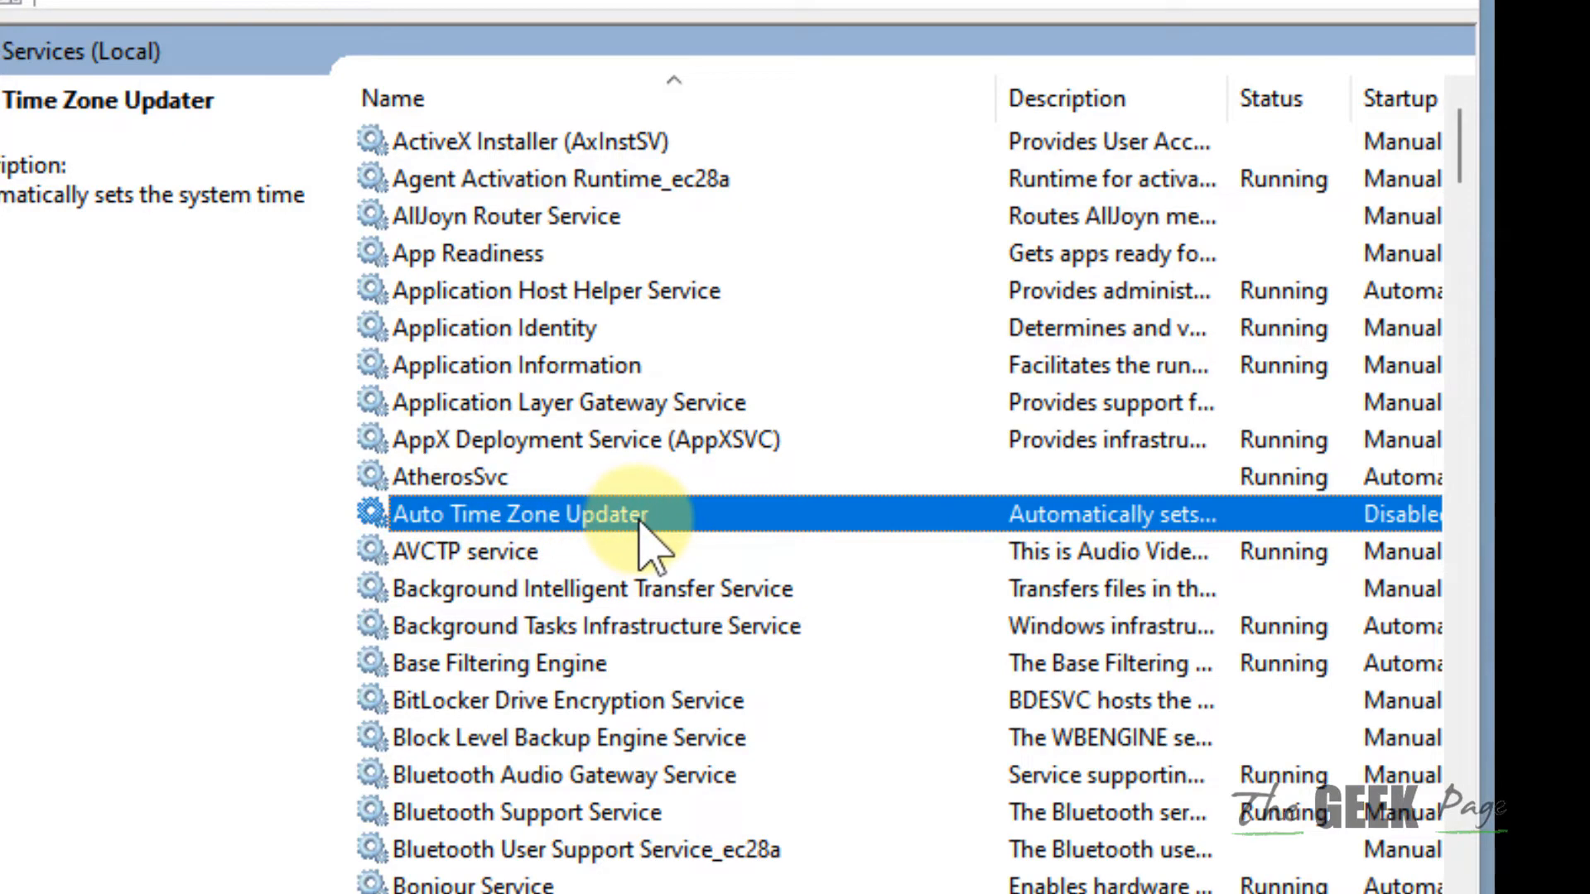
Set Auto Time Zone Updater's startup type to Automatic and save it
{"action": "left_click", "coordinate": [696, 359]}
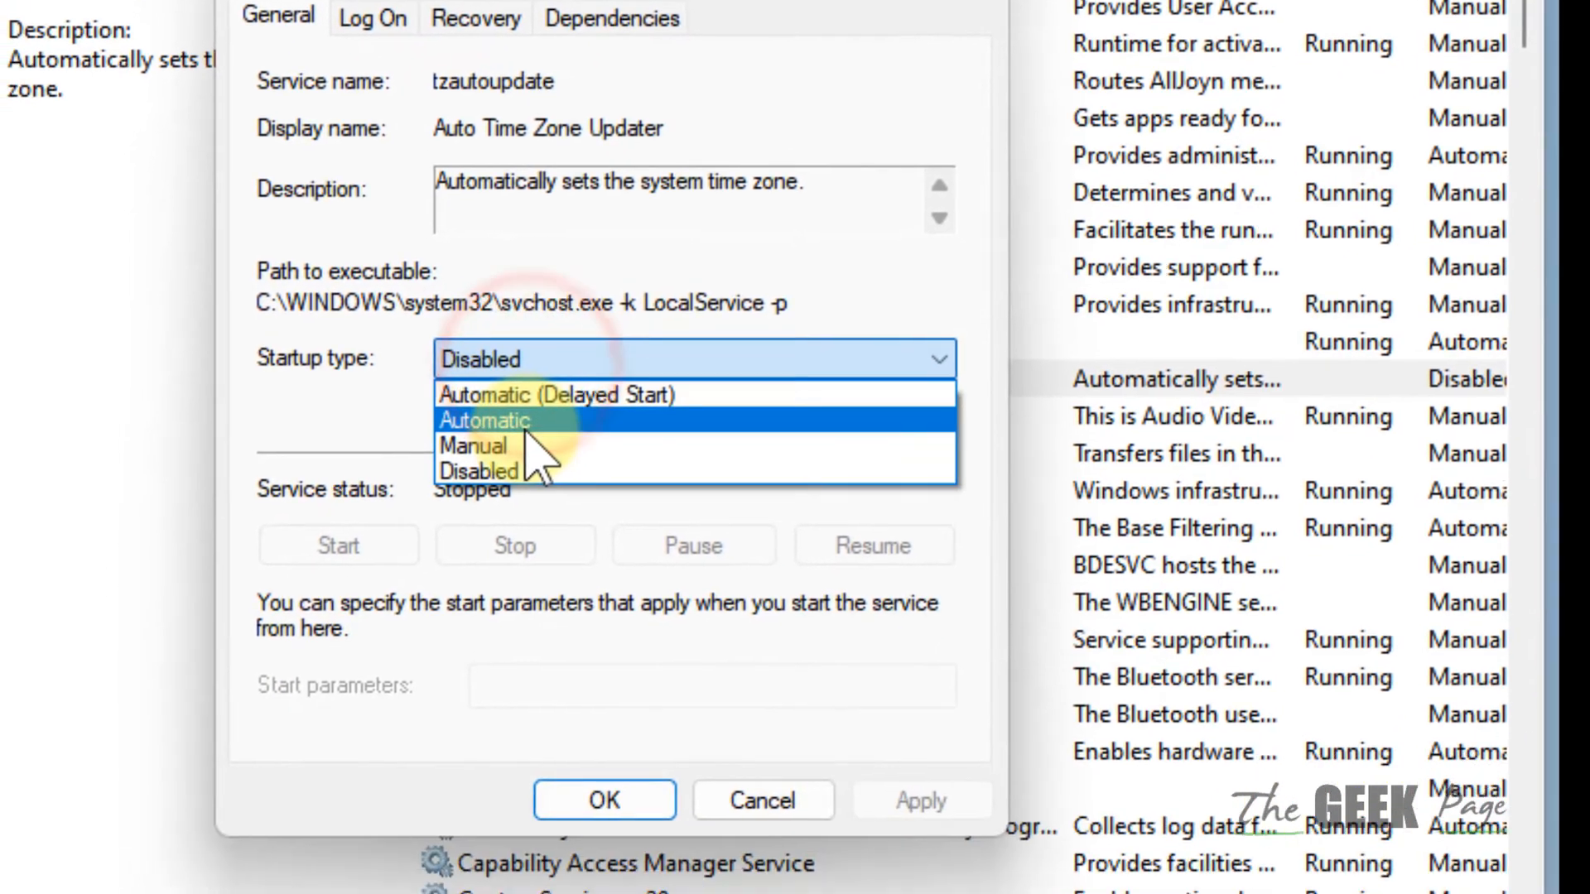
{"action": "left_click", "coordinate": [484, 420]}
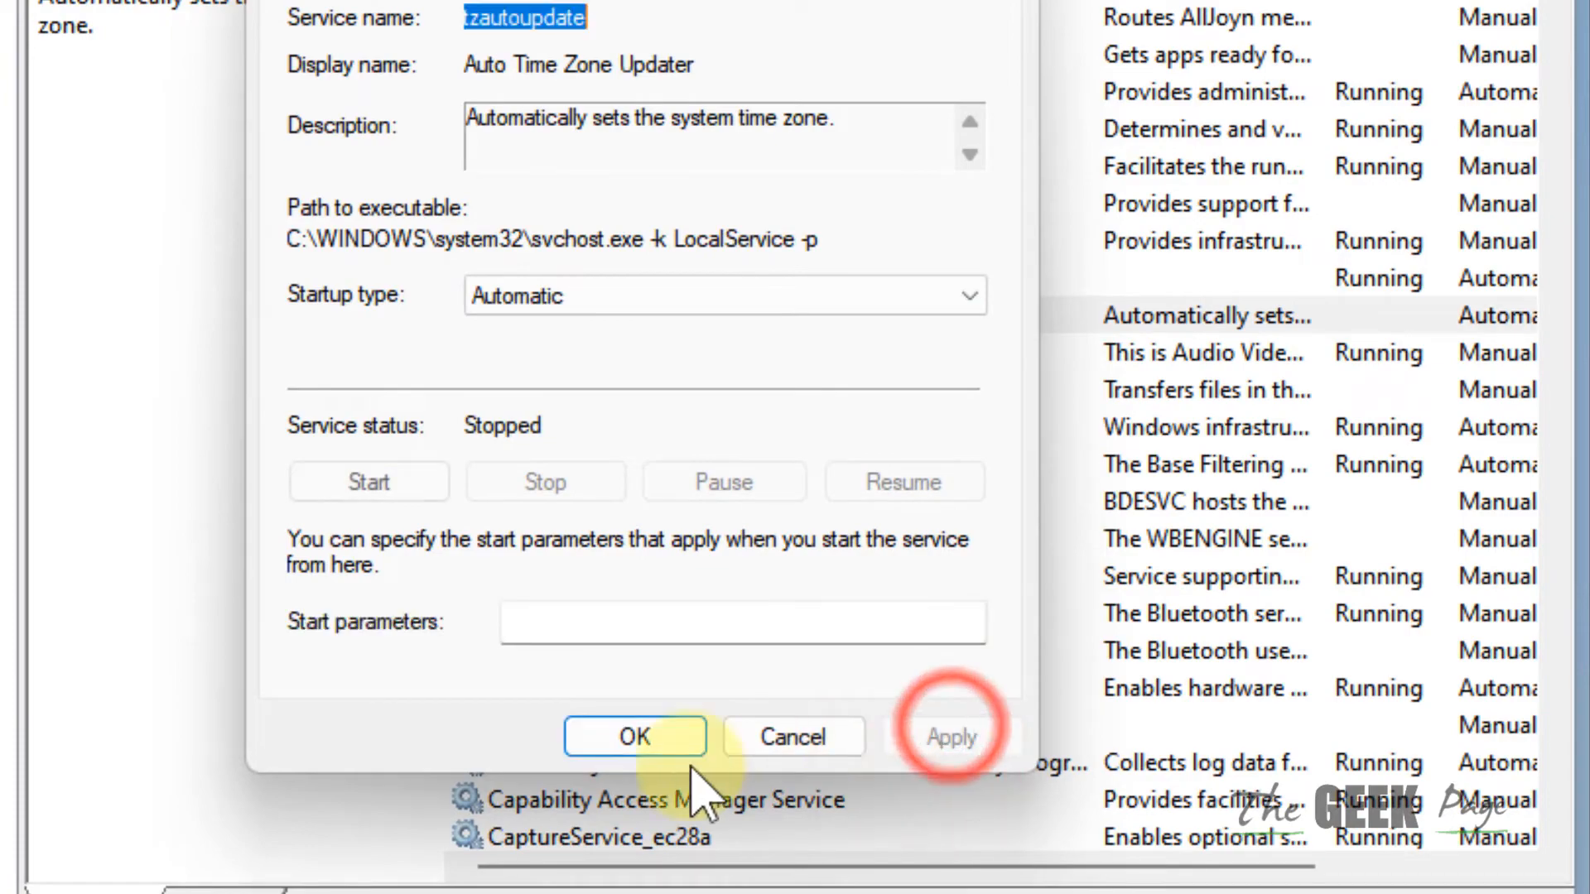
{"action": "left_click", "coordinate": [950, 729]}
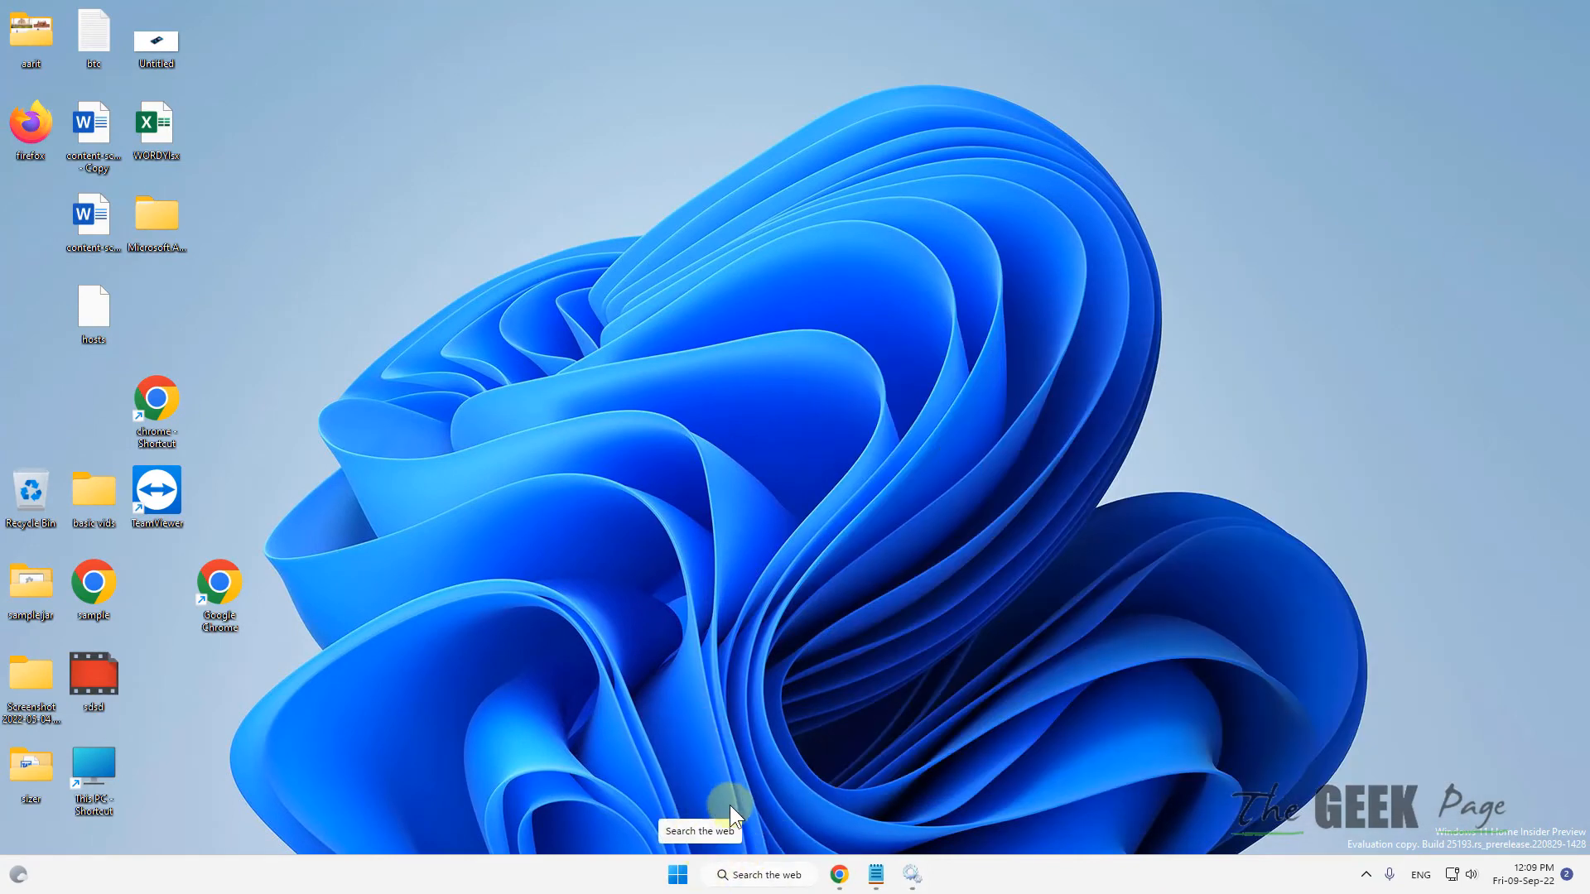
Search 'Language settings', switch Location services On and close Settings
{"action": "type", "text": "Language settings"}
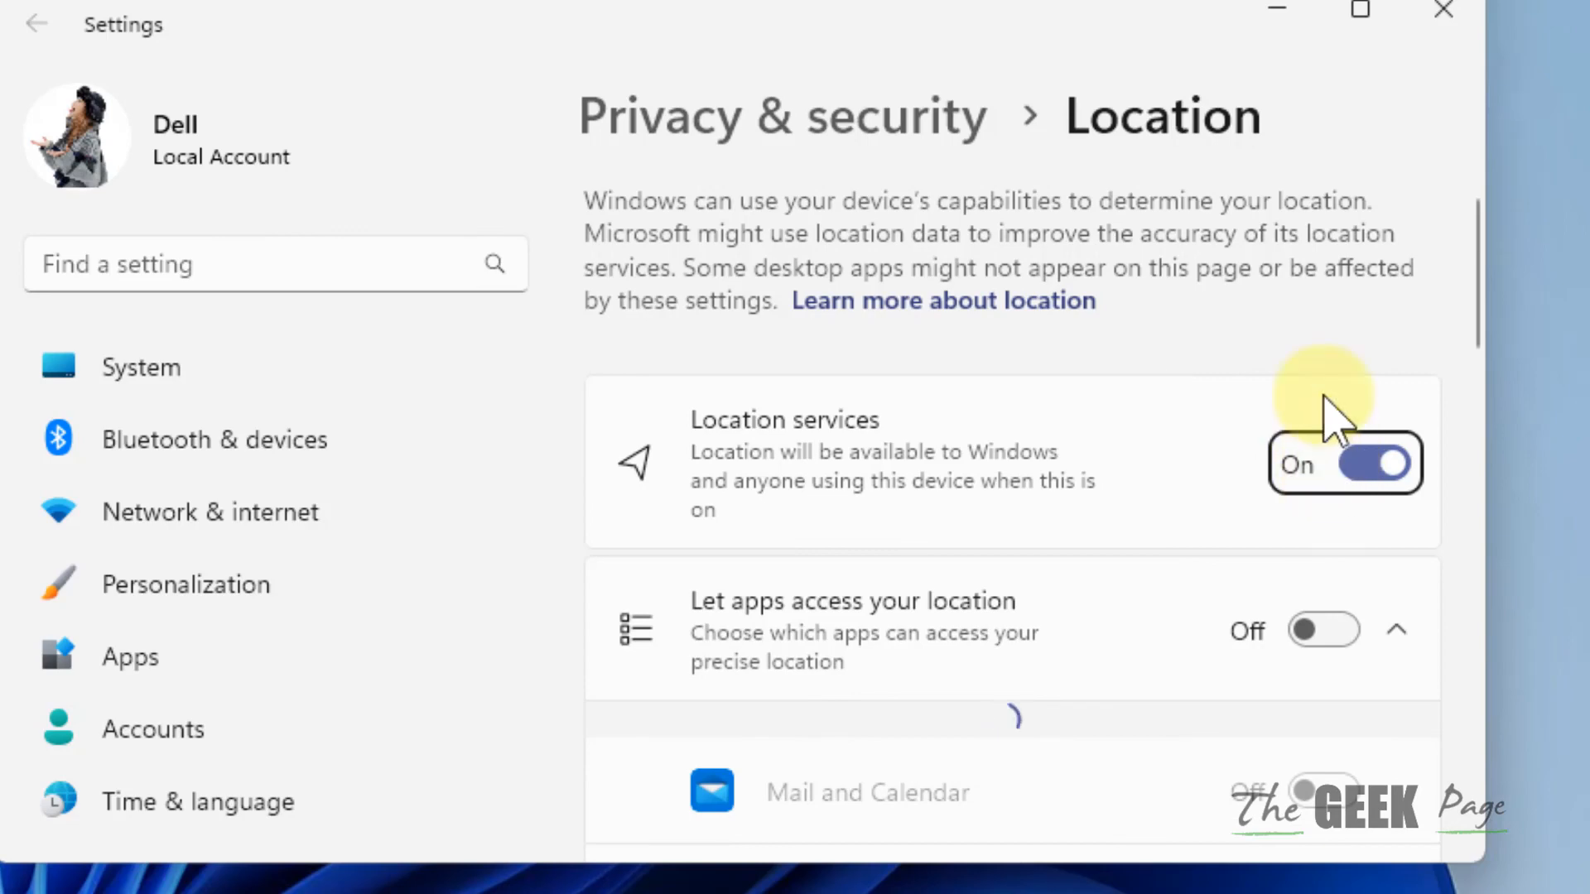
{"action": "left_click", "coordinate": [1442, 11]}
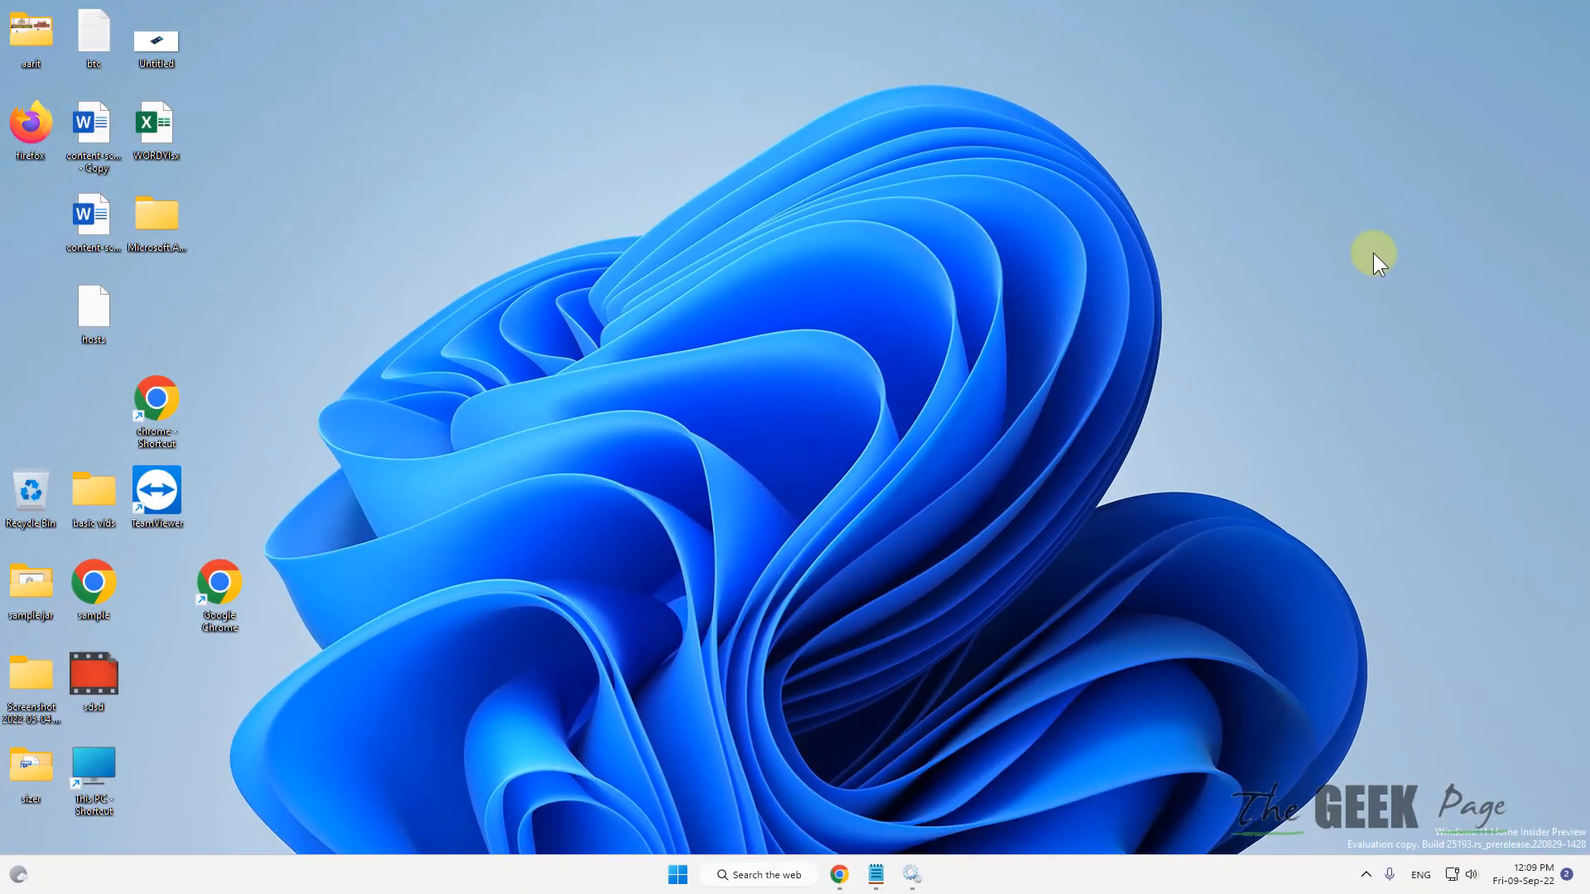